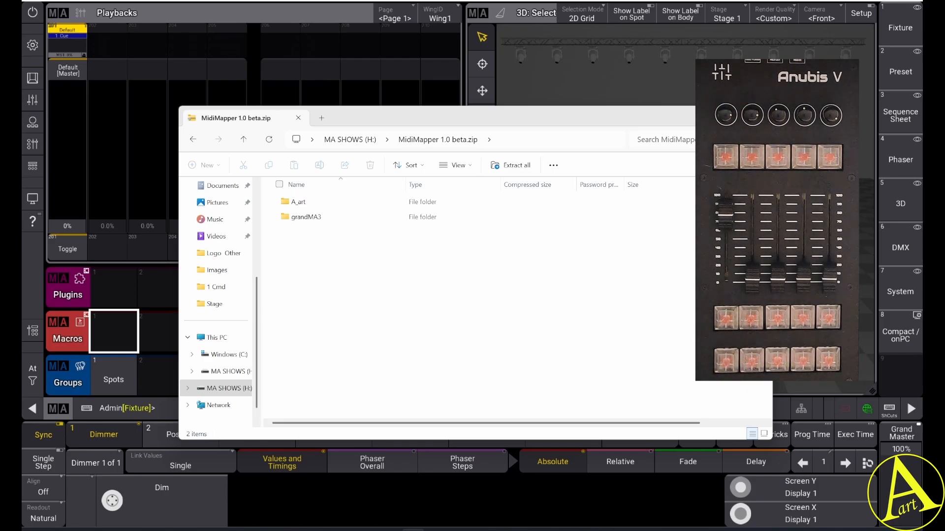
# Go back to the MA SHOWS (H:) drive after viewing the MidiMapper zip, then return to grandMA3
pyautogui.click(349, 139)
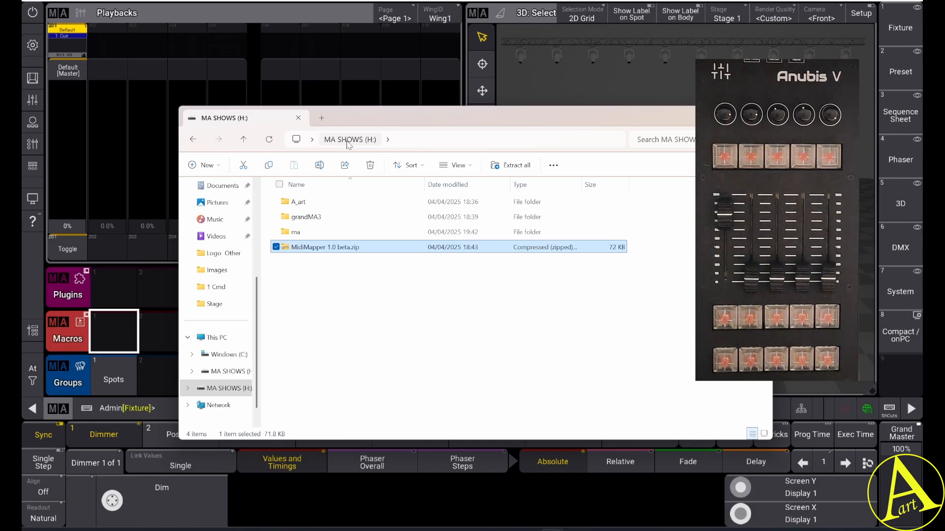
pyautogui.click(297, 118)
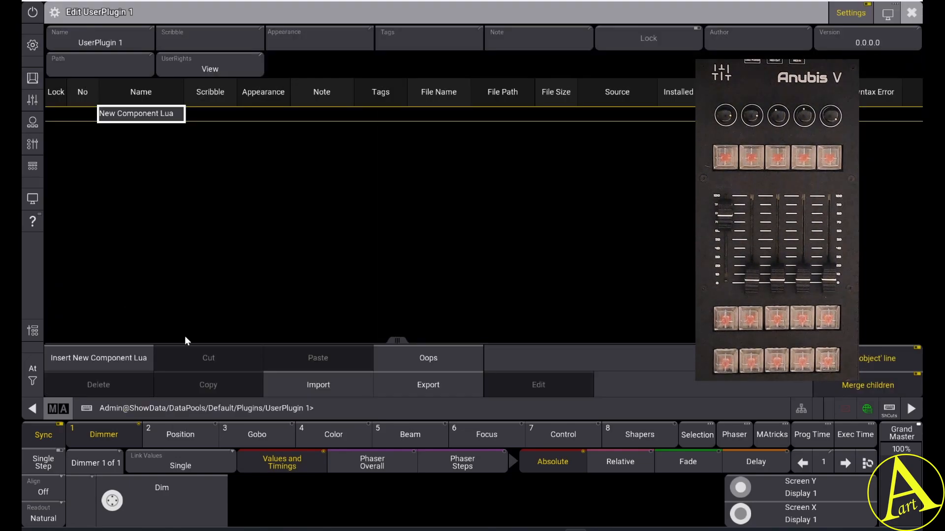
# Import A_art Loader.xml from the MA SHOWS drive into Plugins pool slot 1
pyautogui.click(318, 384)
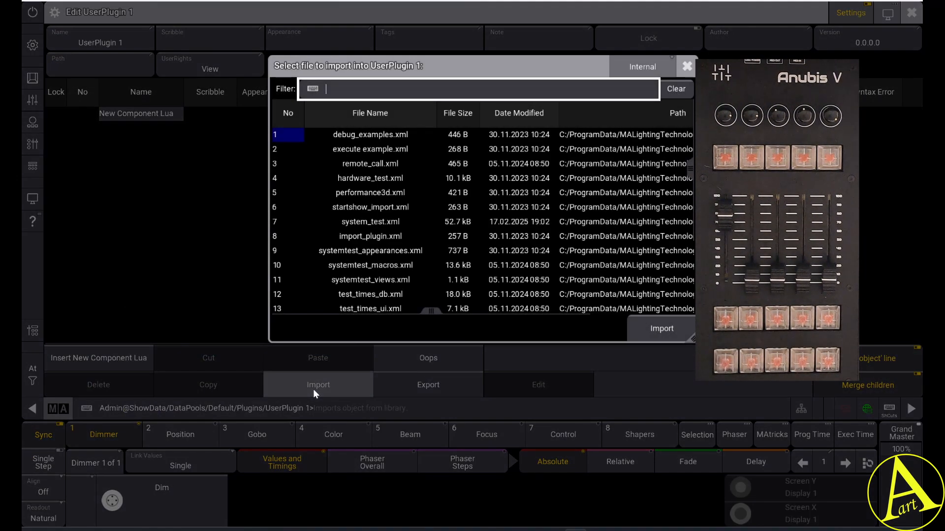
pyautogui.click(642, 67)
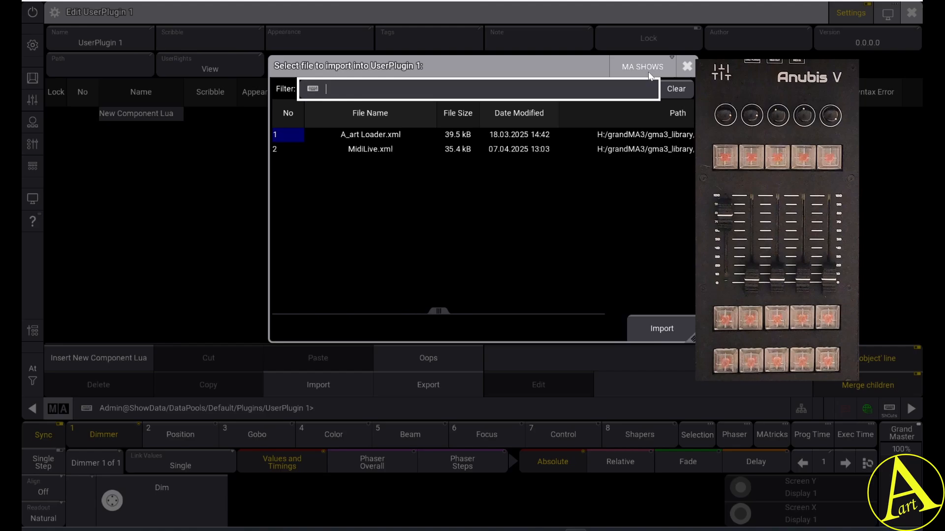
pyautogui.click(370, 135)
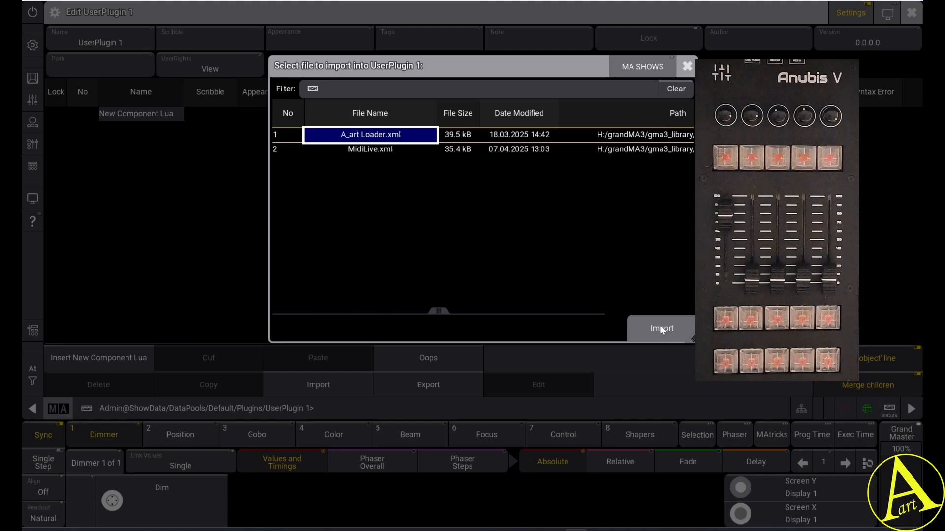
pyautogui.click(661, 328)
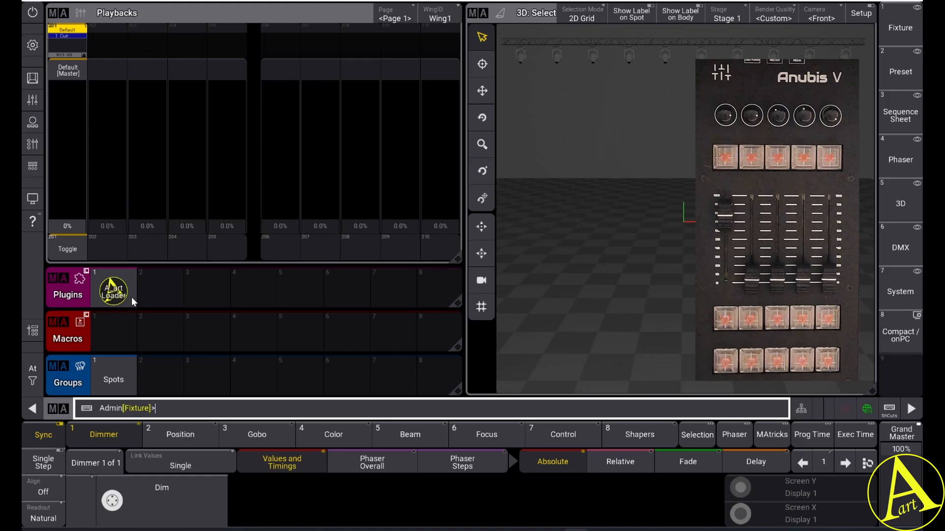
# Run the A_art Loader plugin, then launch the new Midi Mapper macro
pyautogui.click(113, 288)
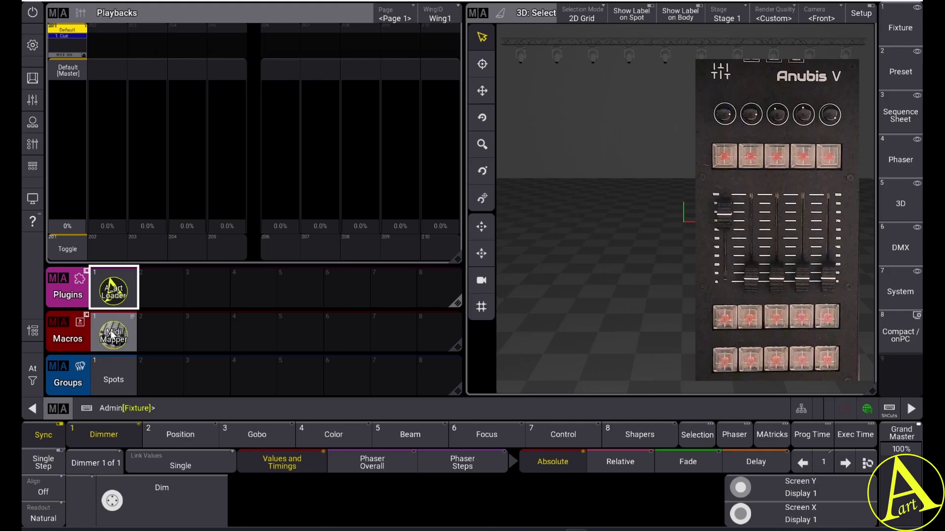
pyautogui.click(114, 333)
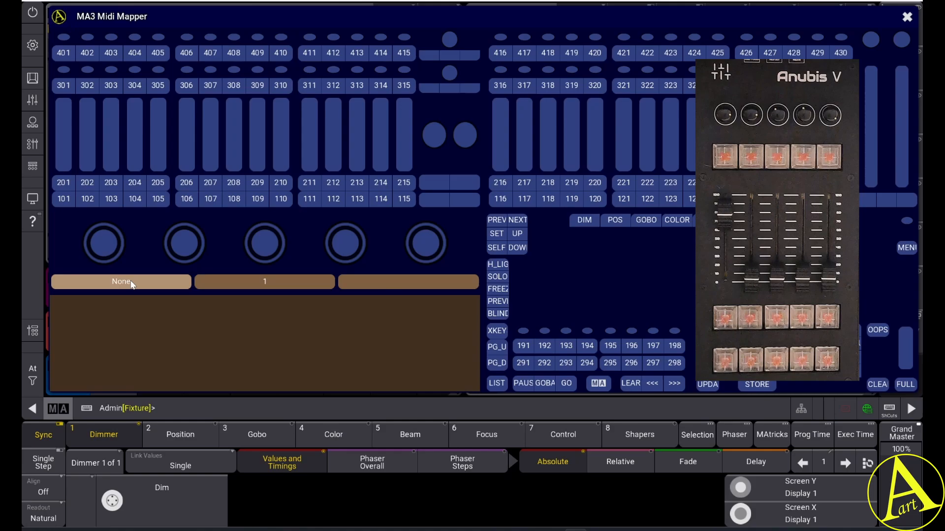
# Set the Midi Mapper input to OpenDeck | PMJ_Anubis5, keeping MIDI channel 1
pyautogui.click(122, 282)
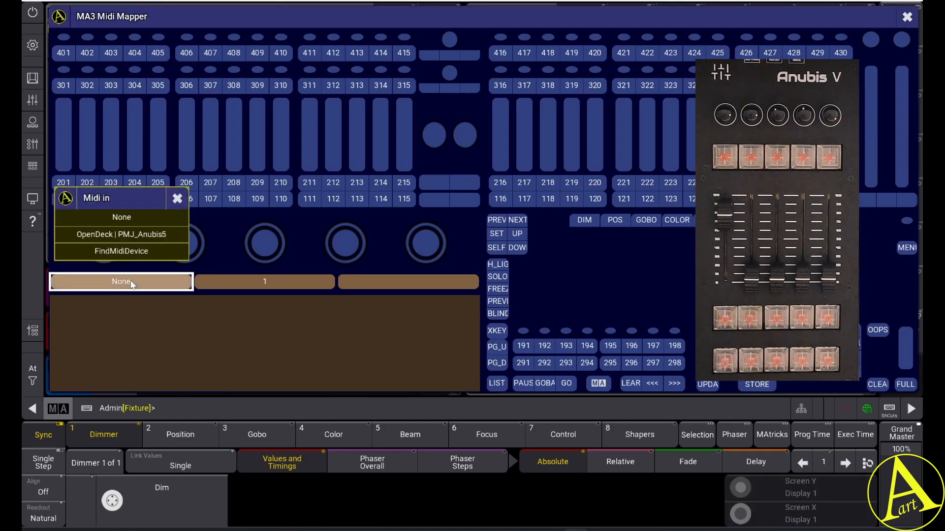
pyautogui.moveTo(143, 242)
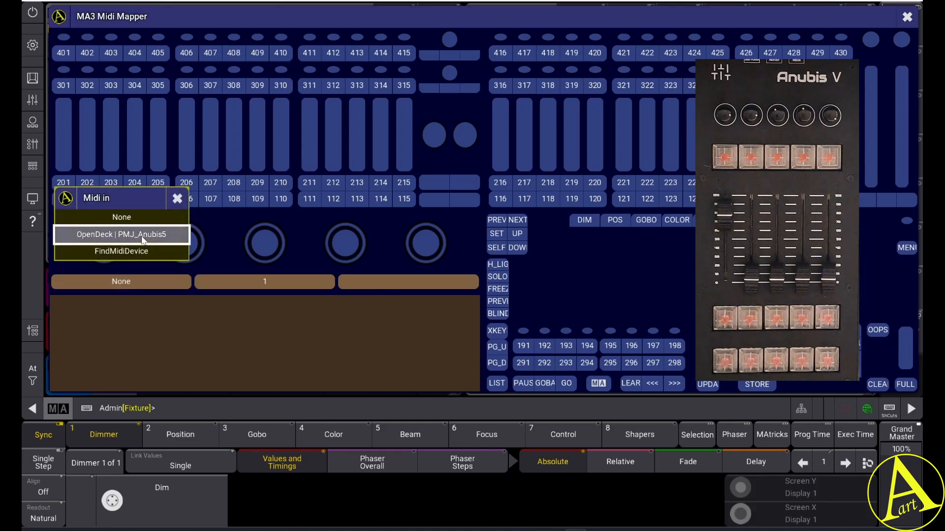
pyautogui.click(122, 234)
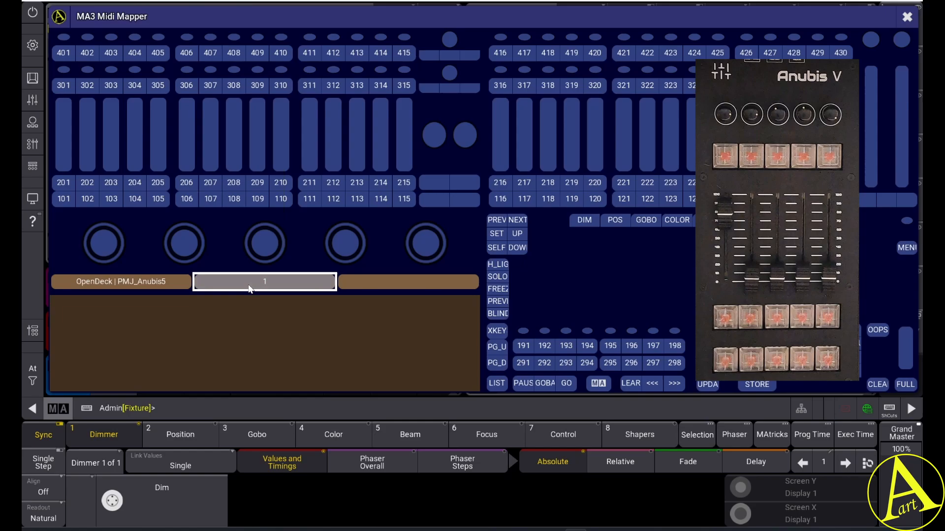
pyautogui.click(265, 282)
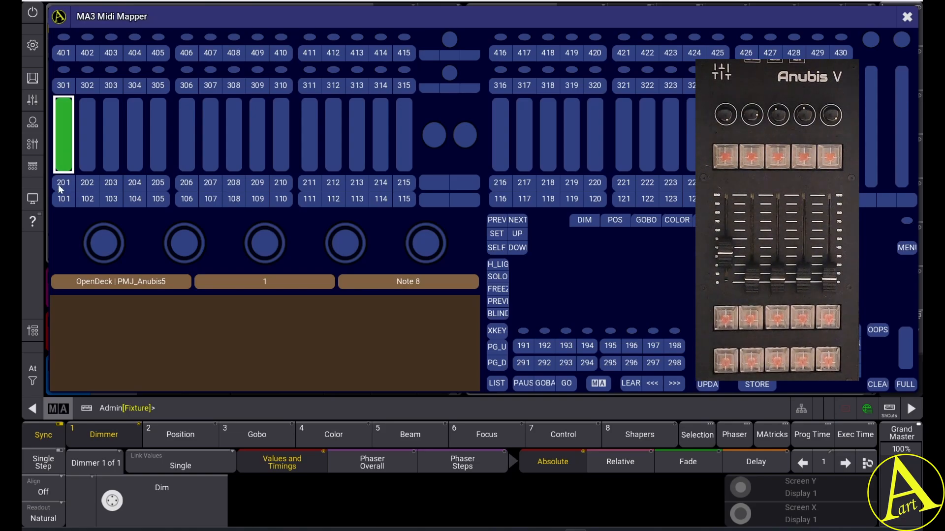
# Map executor 201's key, encoders, DIM, POS, COLOR and CLEAR to Anubis controls, then close the mapper
pyautogui.click(63, 183)
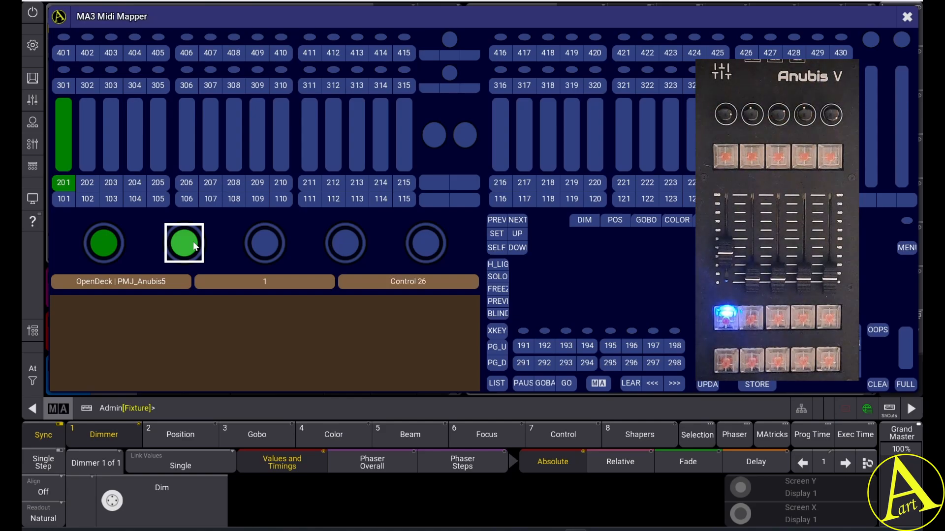
pyautogui.click(265, 244)
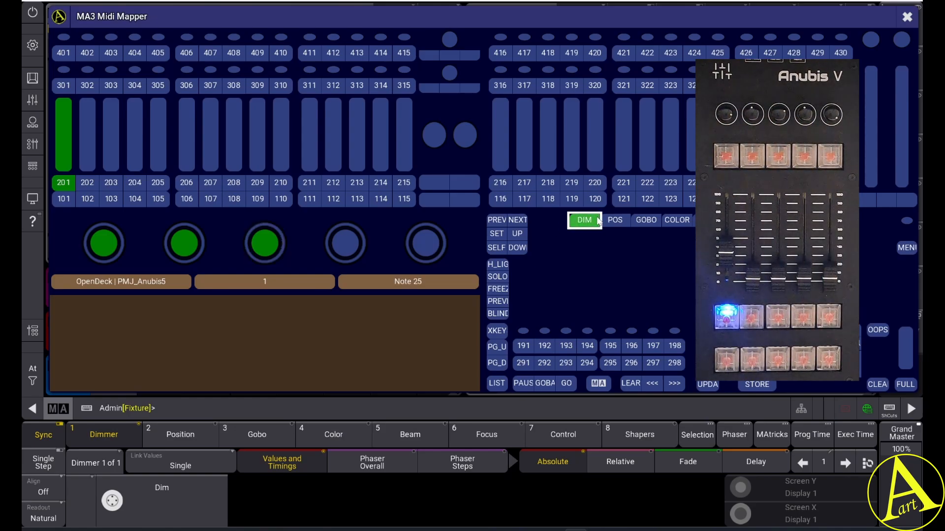
pyautogui.click(615, 220)
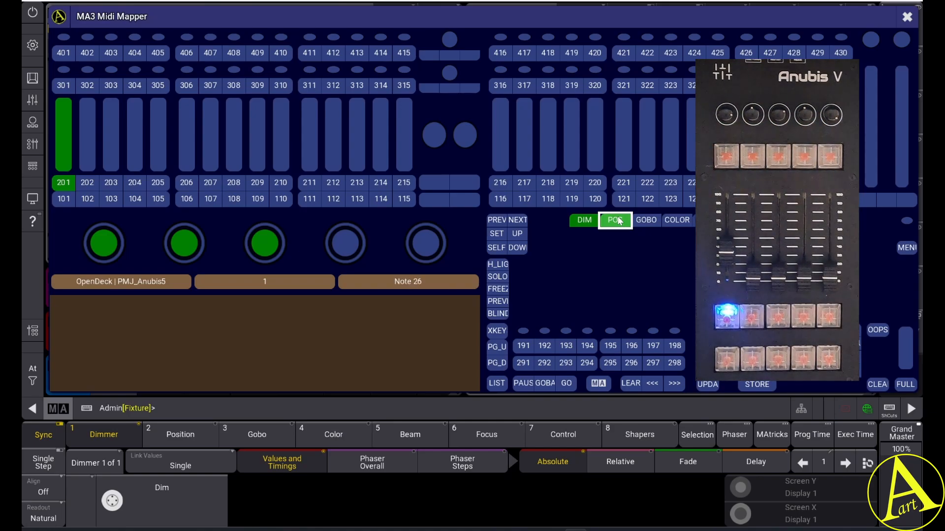
pyautogui.click(677, 220)
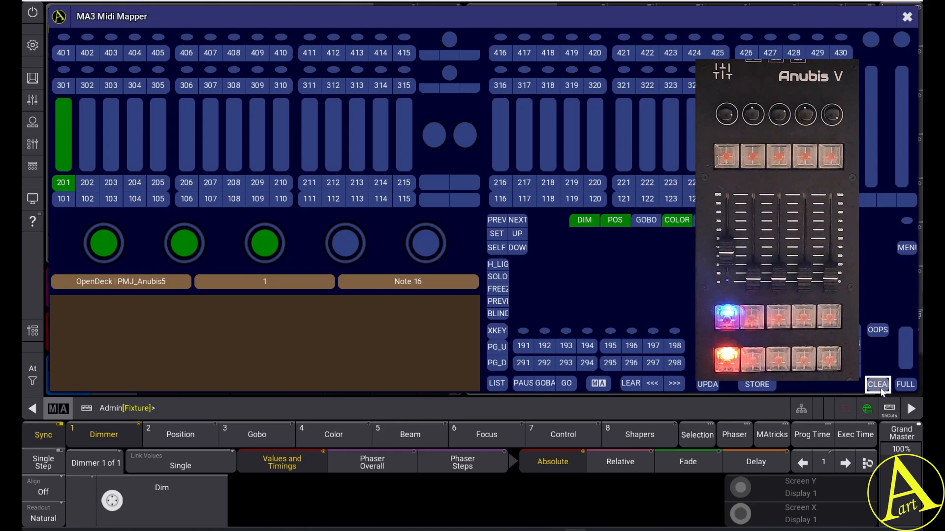
pyautogui.click(879, 384)
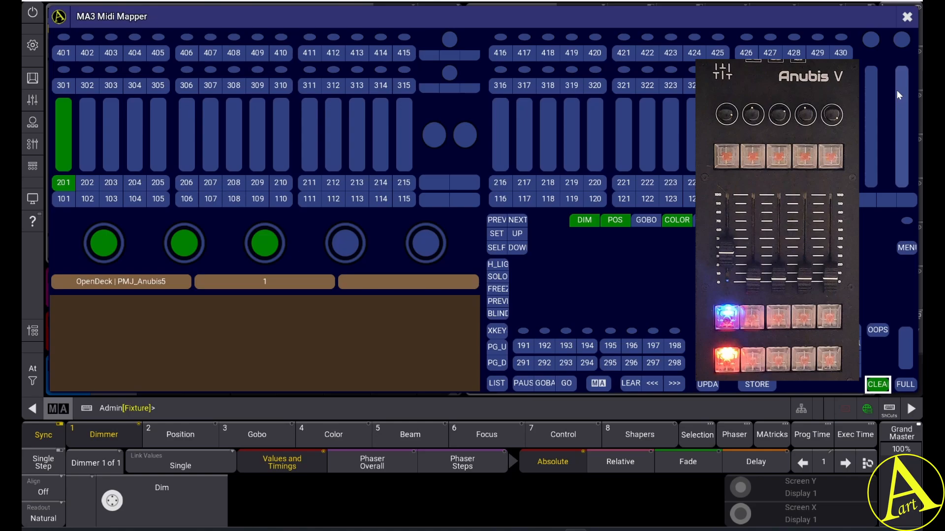
pyautogui.click(907, 16)
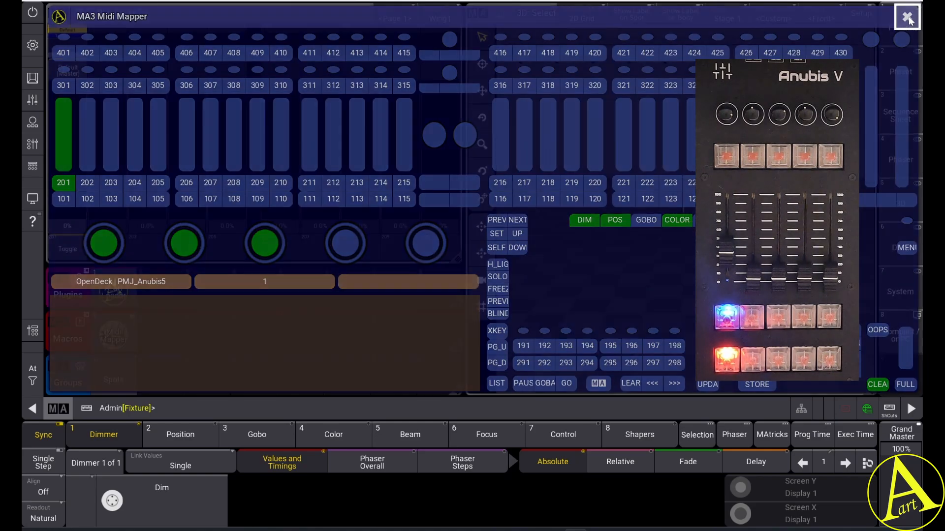
# Open executor 201's assignment editor, showing its fader as Master and key as Toggle
pyautogui.click(906, 17)
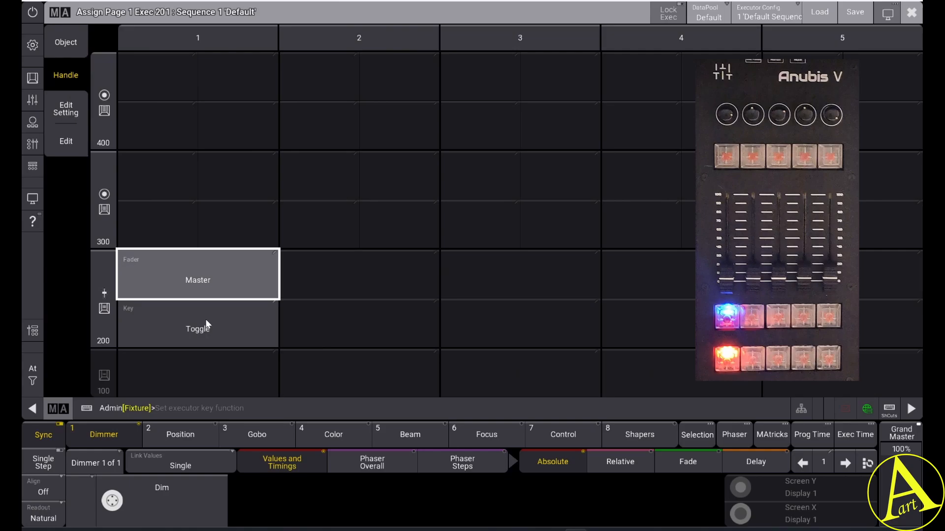
# Change executor 201's key function from Toggle to Flash and close the editor
pyautogui.click(197, 329)
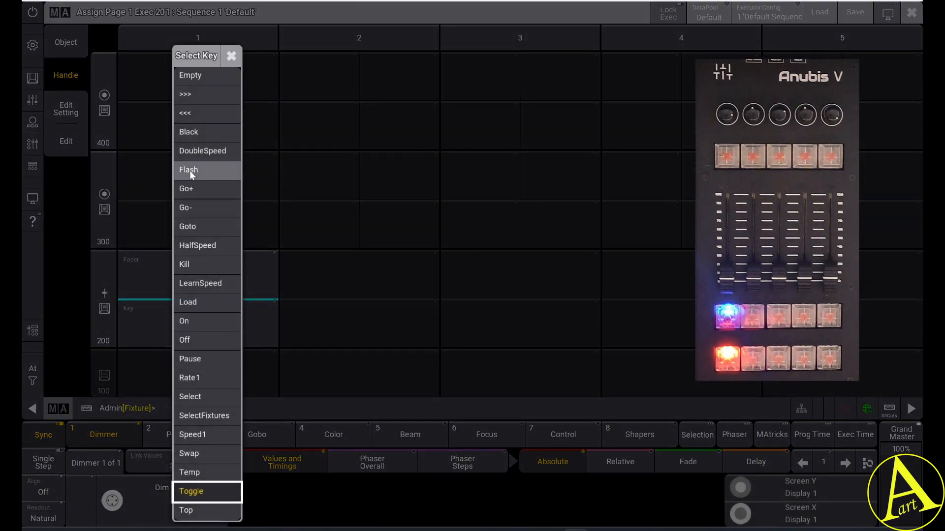
pyautogui.click(187, 170)
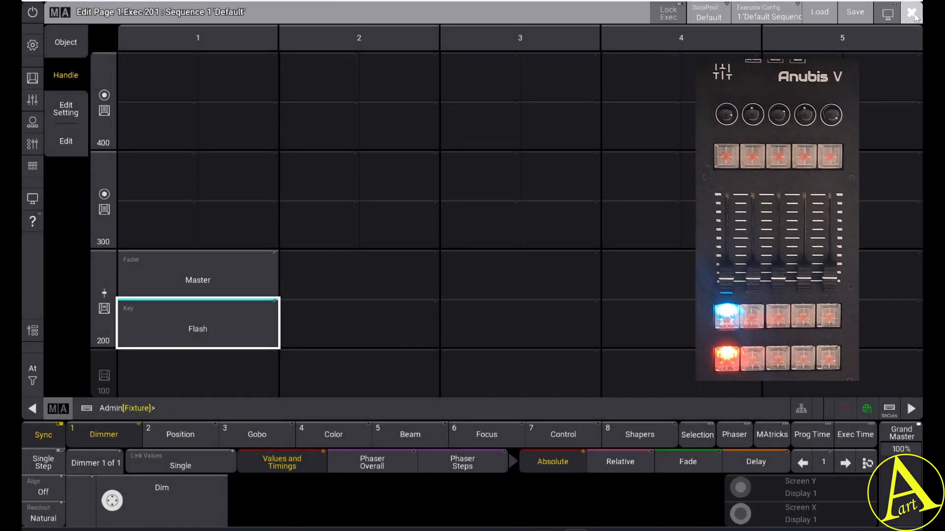
pyautogui.click(909, 14)
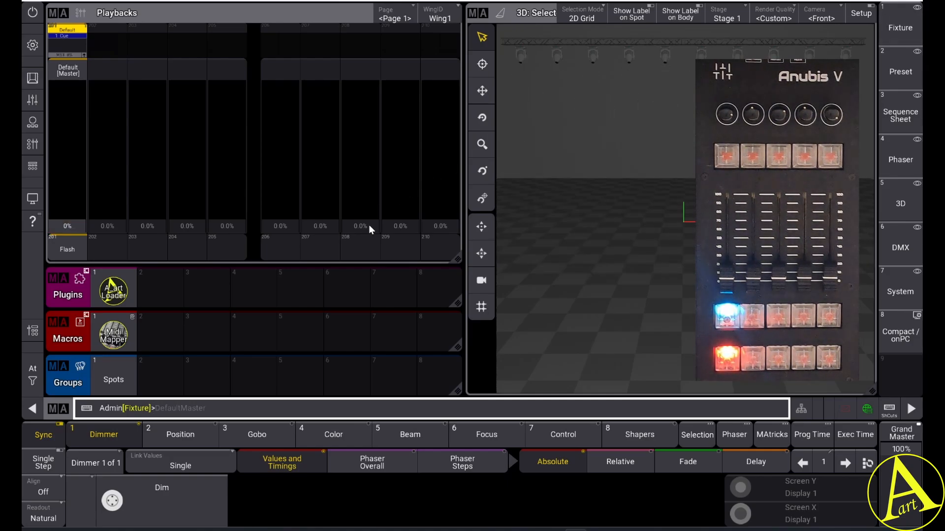
# Select the Spots group and set its dimmer to 14 and tilt to -30
pyautogui.click(114, 375)
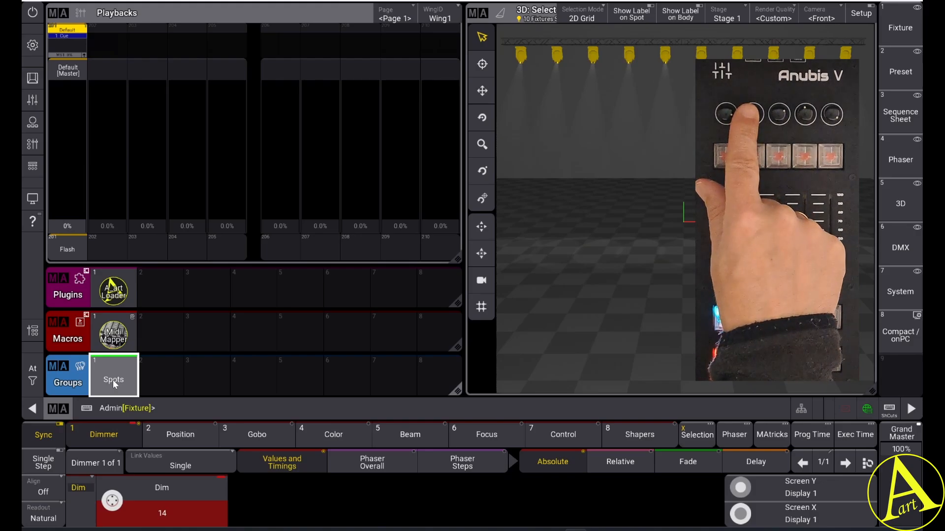
pyautogui.click(180, 434)
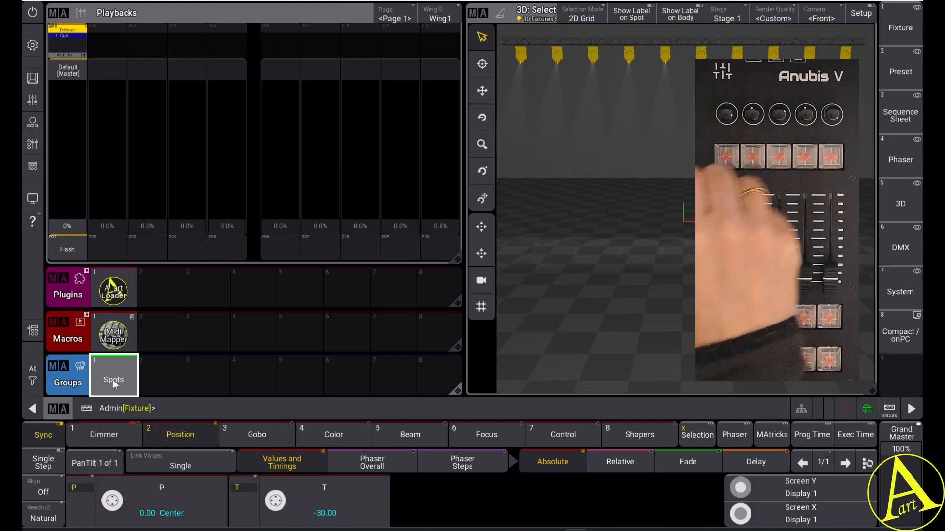